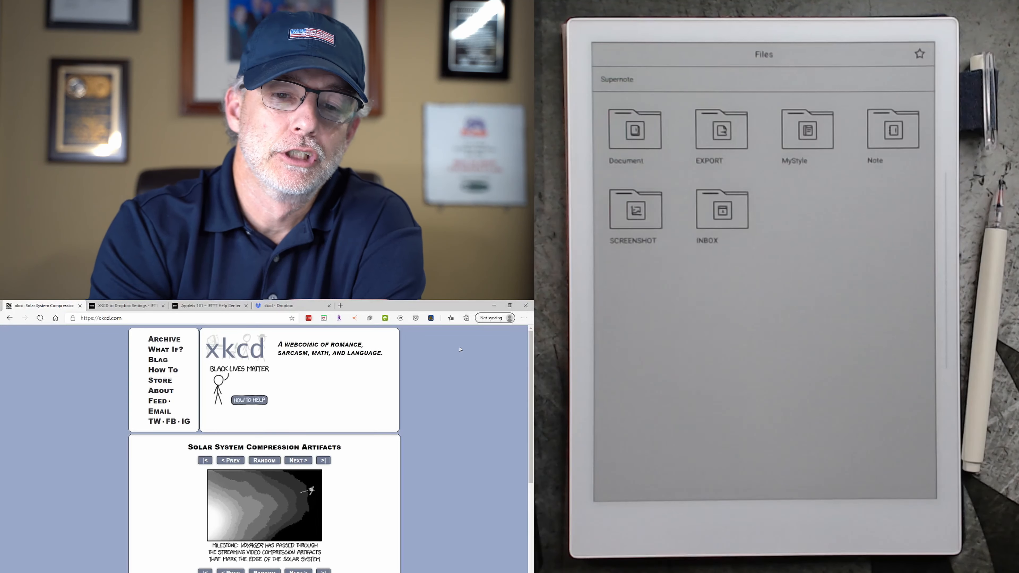
Step: Review the existing XKCD to Dropbox applet's settings, scrolling through its fields
left_click(125, 306)
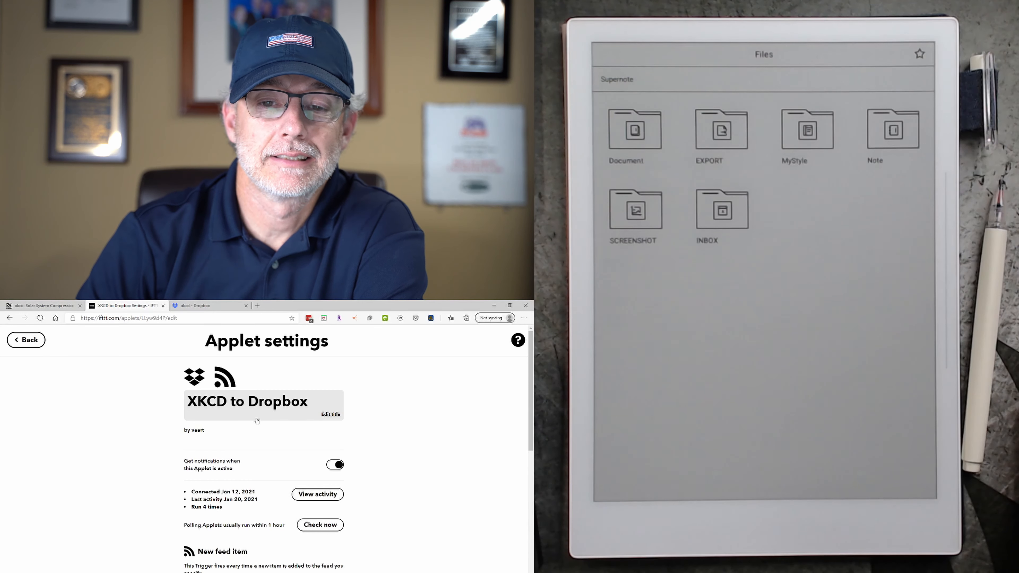
scroll("down", 3)
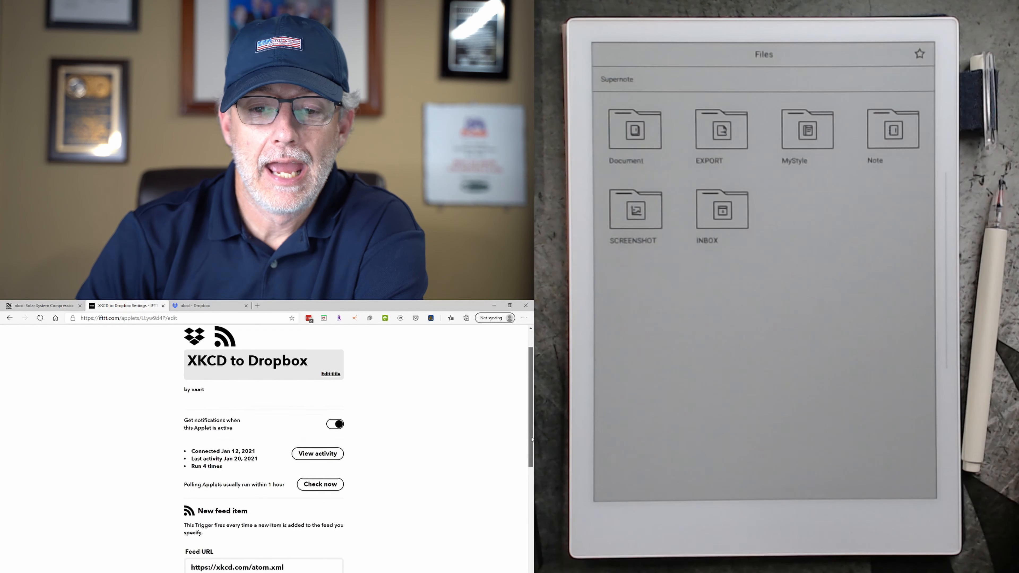
scroll("down", 3)
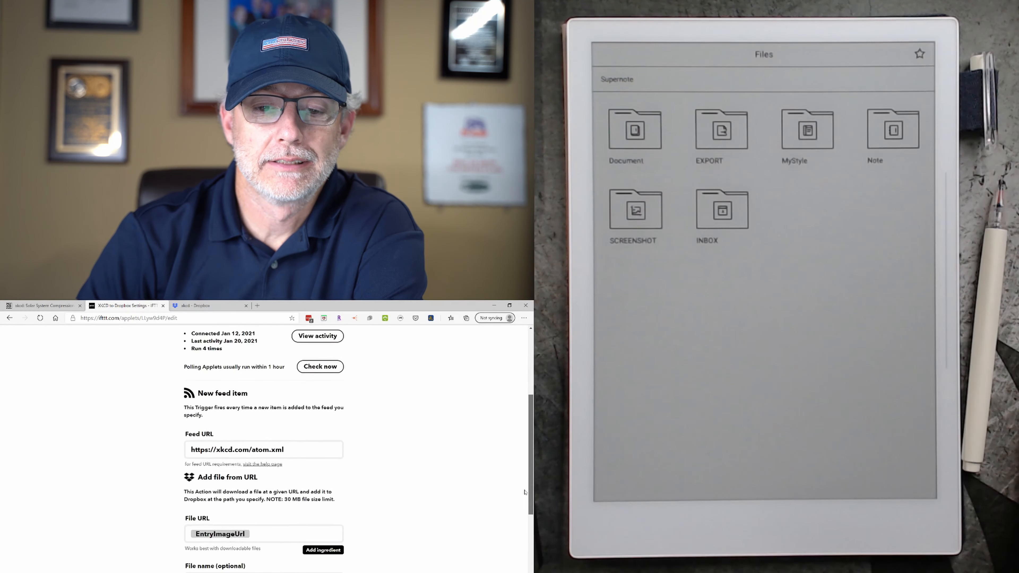
scroll("down", 3)
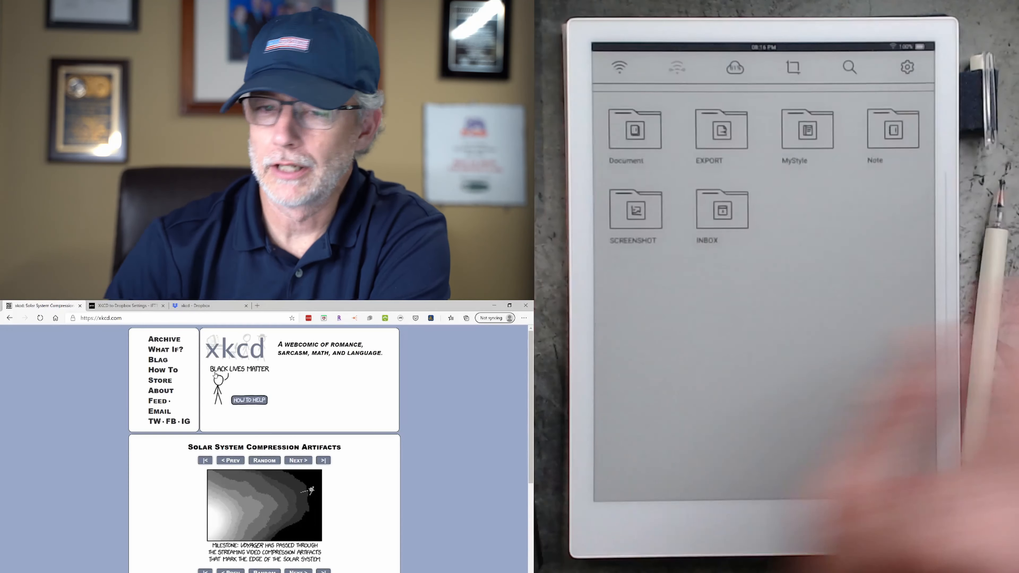
Step: Browse Dropbox from xkcd up to Document and Supernote, into Note, then back to Document/xkcd
left_click(208, 306)
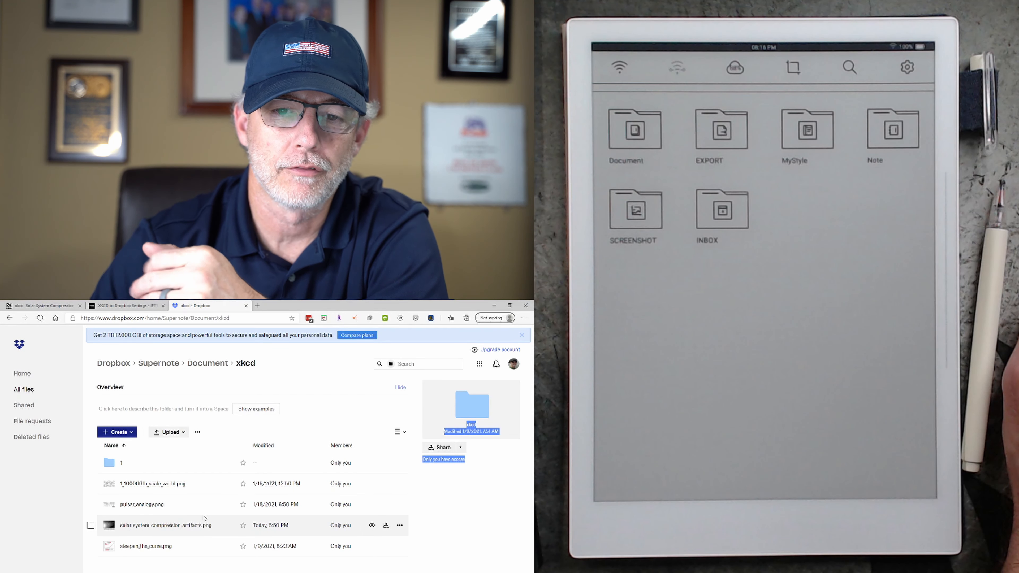
left_click(207, 362)
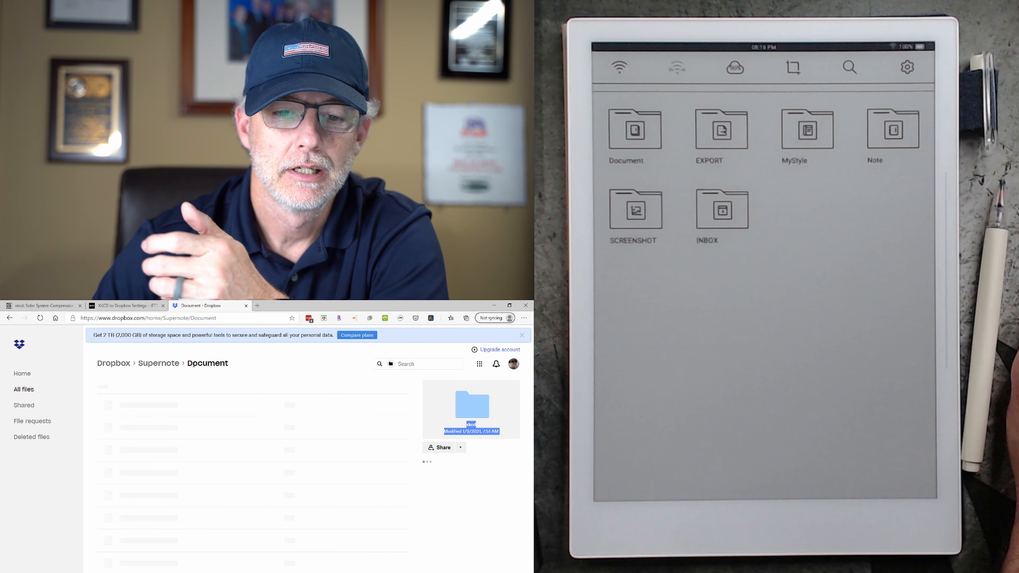
left_click(158, 363)
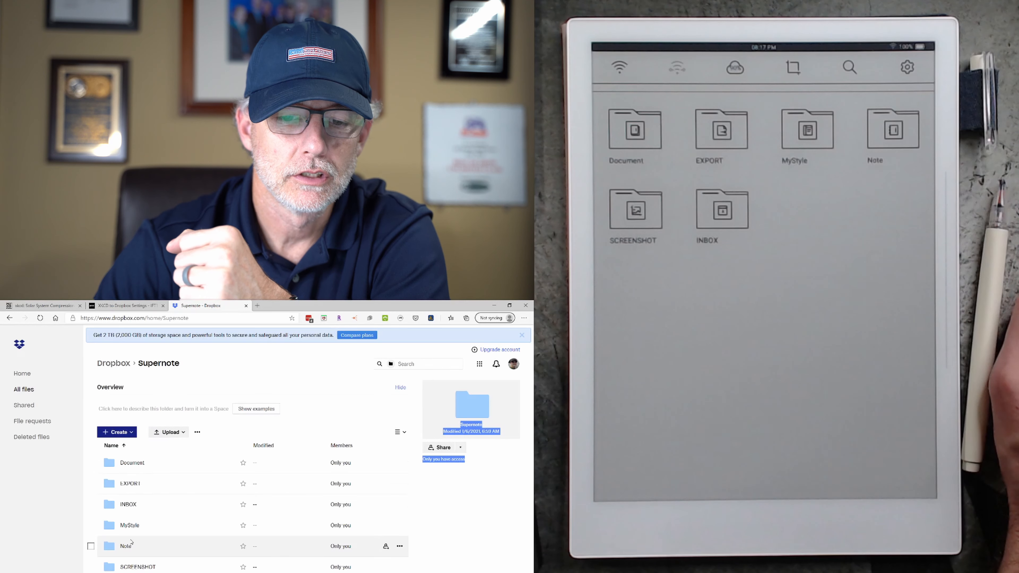
left_click(91, 546)
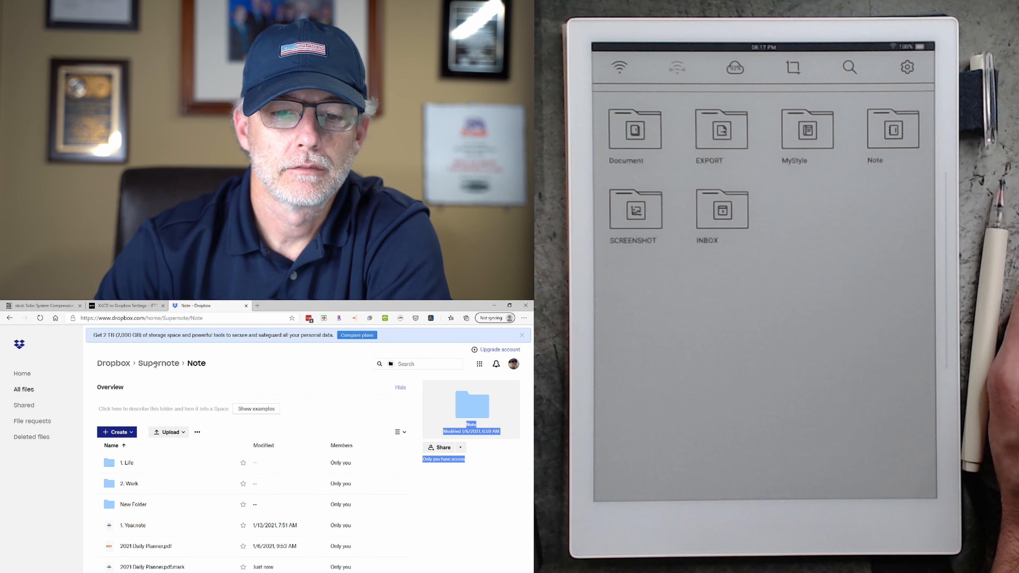
left_click(159, 362)
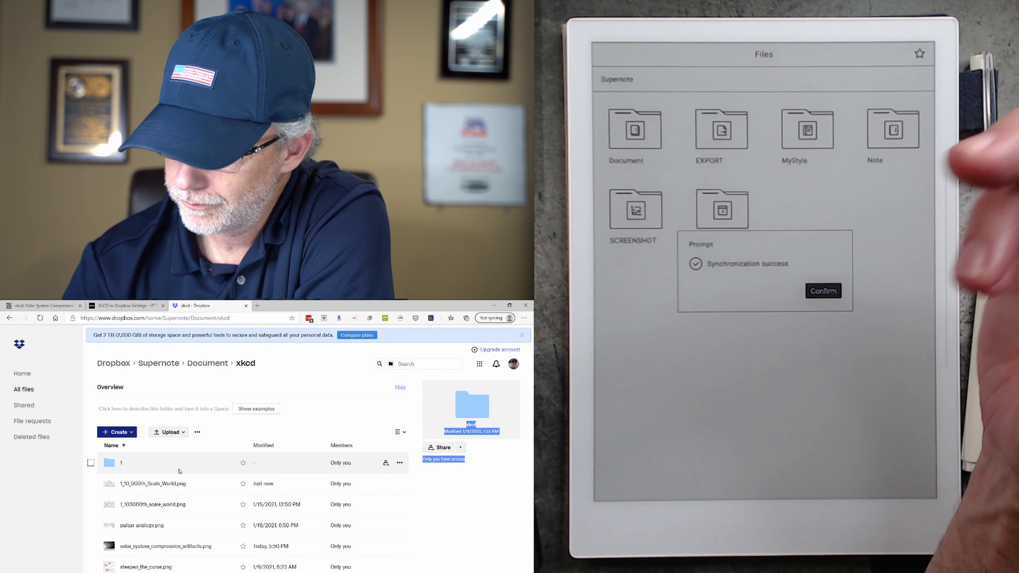
Step: Sync the Supernote, open Document/xkcd and sort the comic images by time
left_click(823, 290)
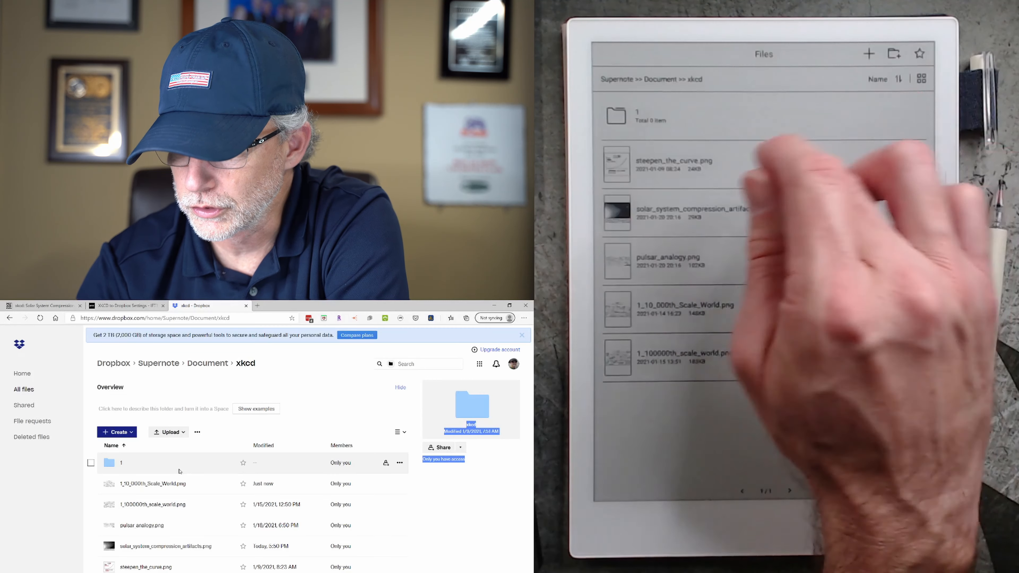
left_click(674, 212)
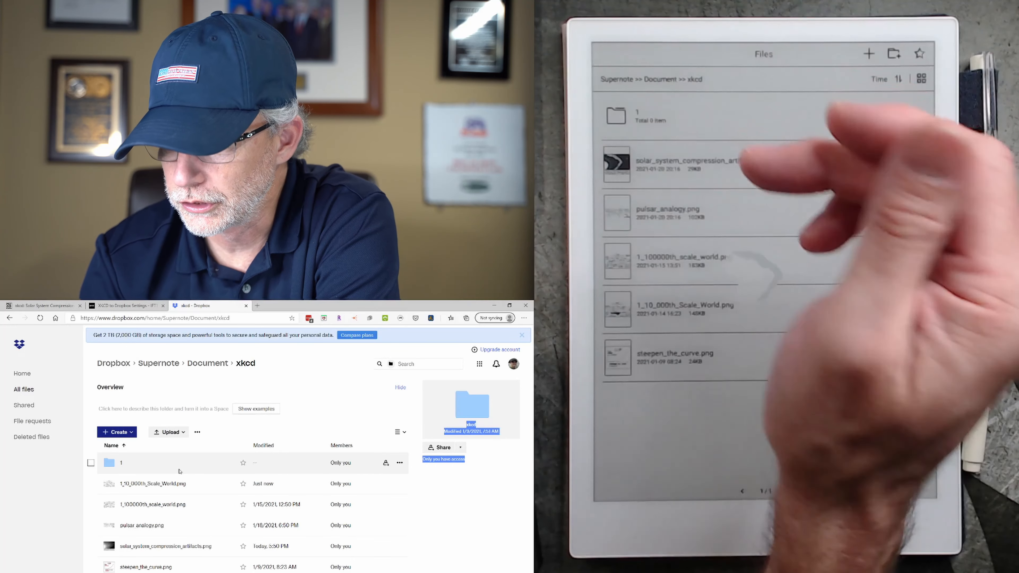
Step: View the solar_system_compression_artifacts.png comic full-screen on the Supernote
left_click(683, 161)
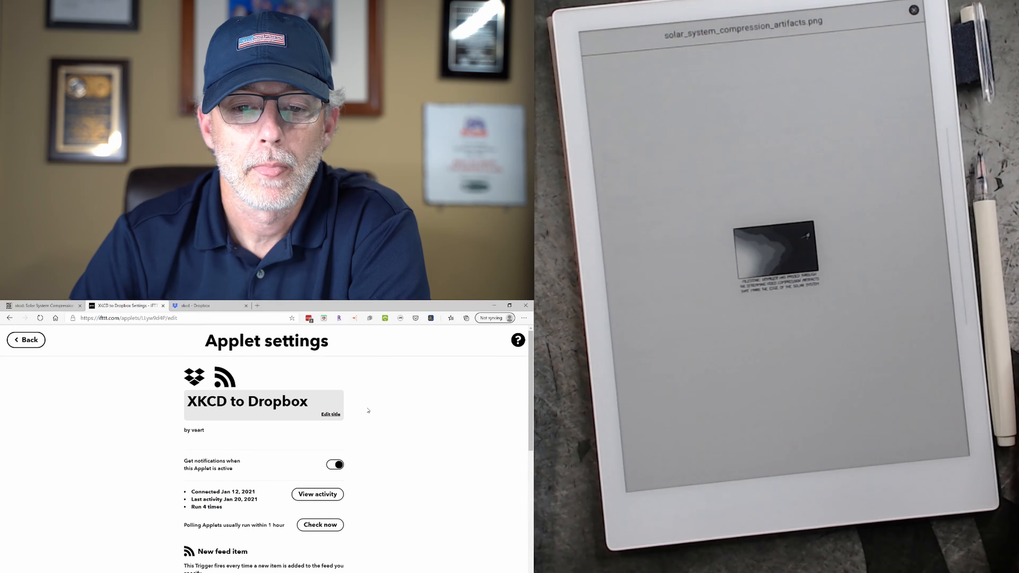
Step: Select the xkcd feed URL in the applet settings and bring up its context options
scroll("down", 3)
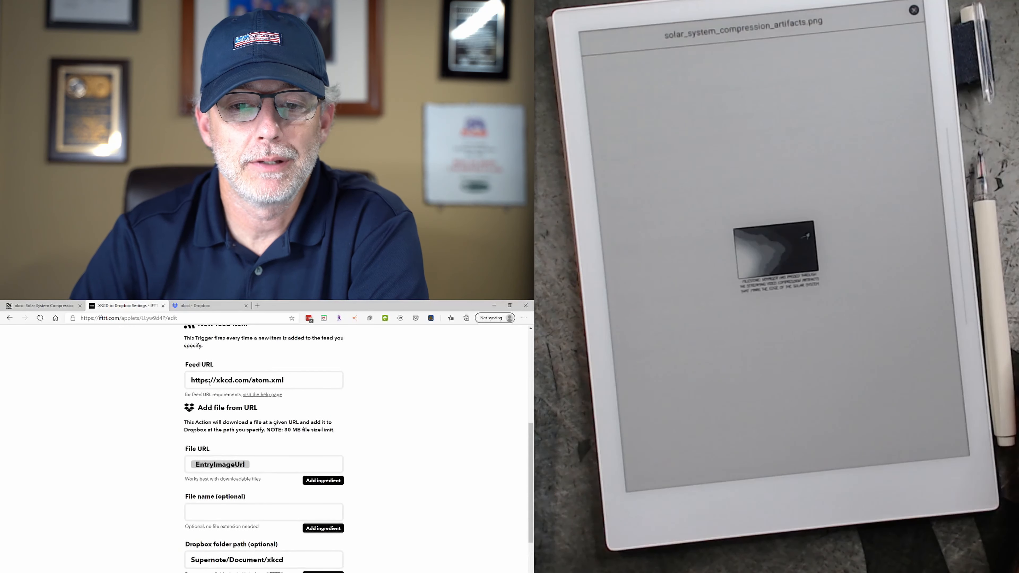
left_click(264, 380)
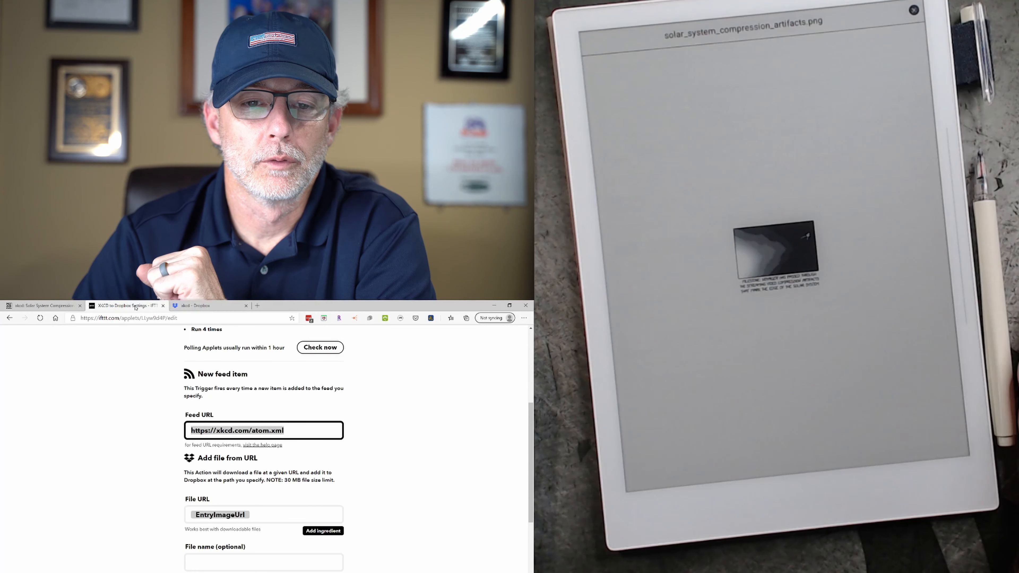
right_click(127, 306)
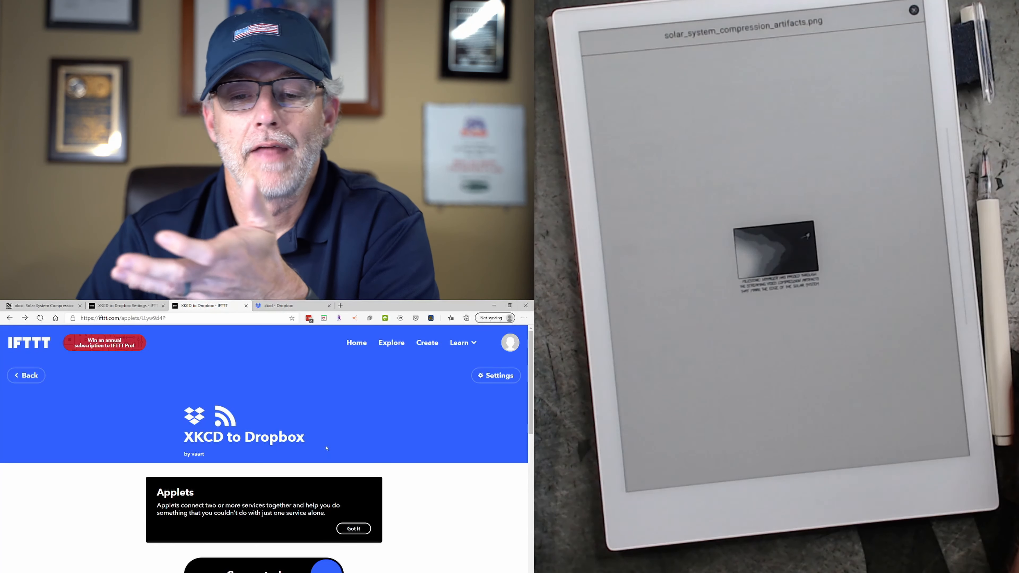
Step: Start creating a new applet and begin choosing its If This trigger service
scroll("down", 3)
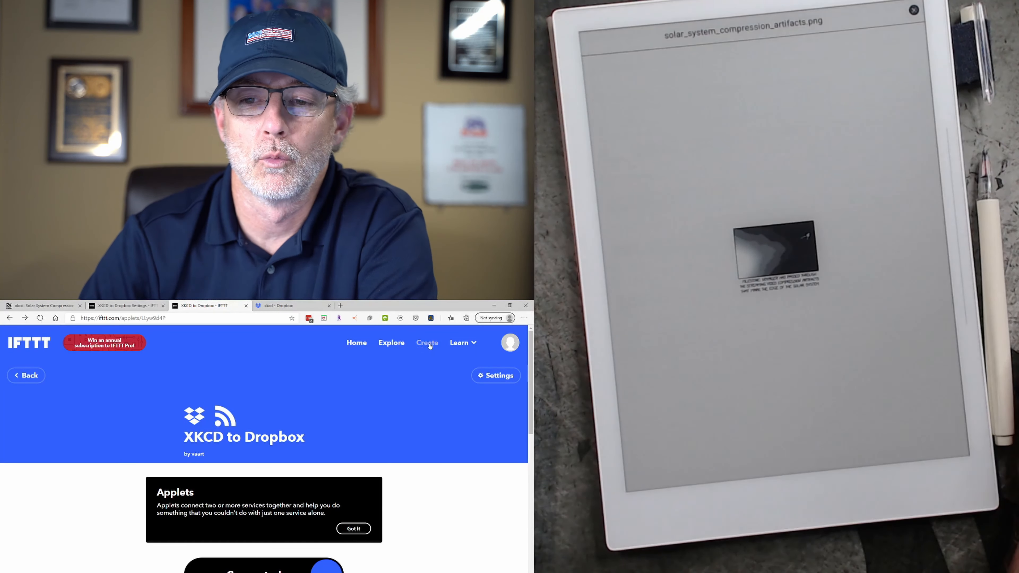
left_click(427, 343)
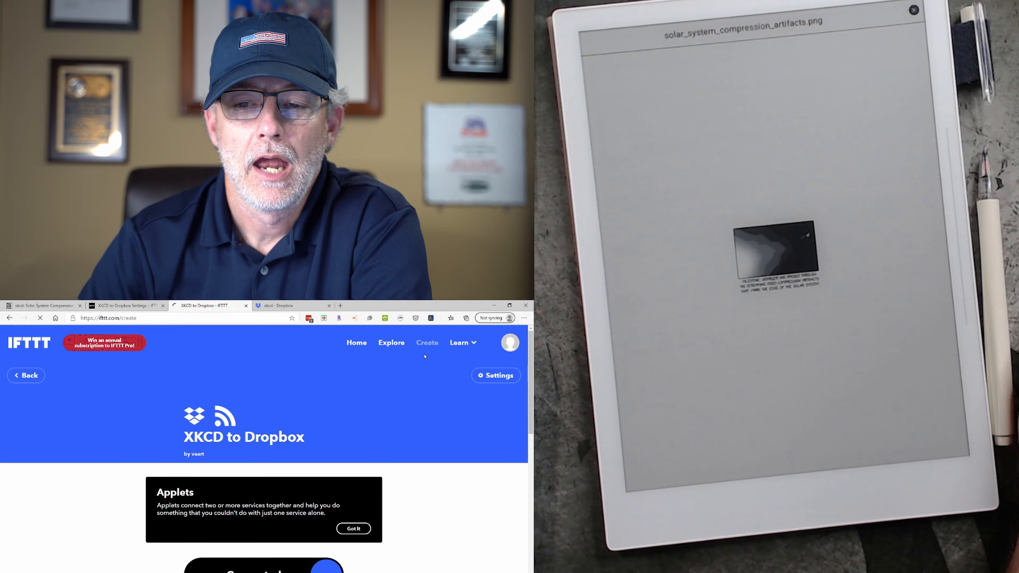
left_click(427, 342)
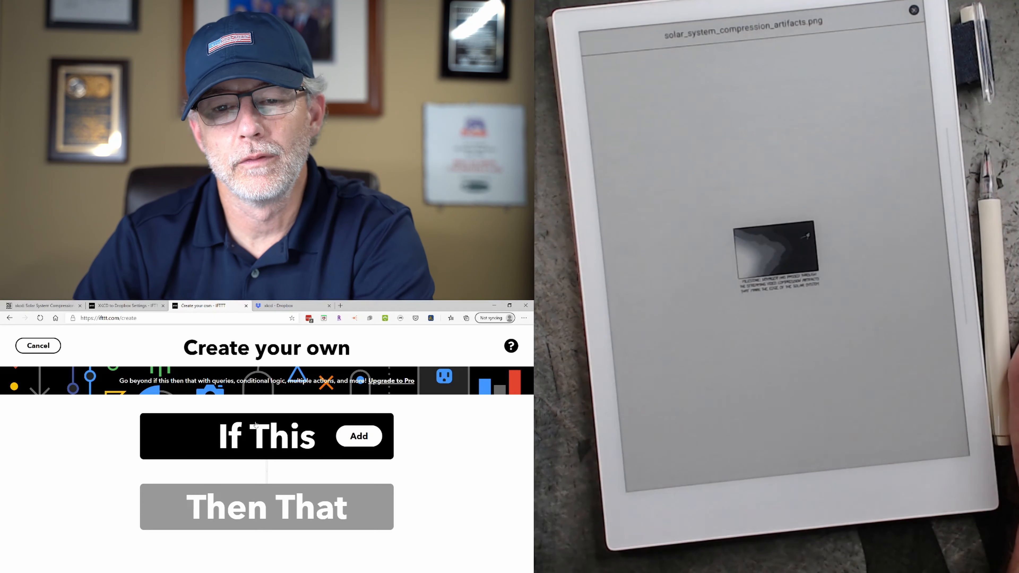
left_click(358, 436)
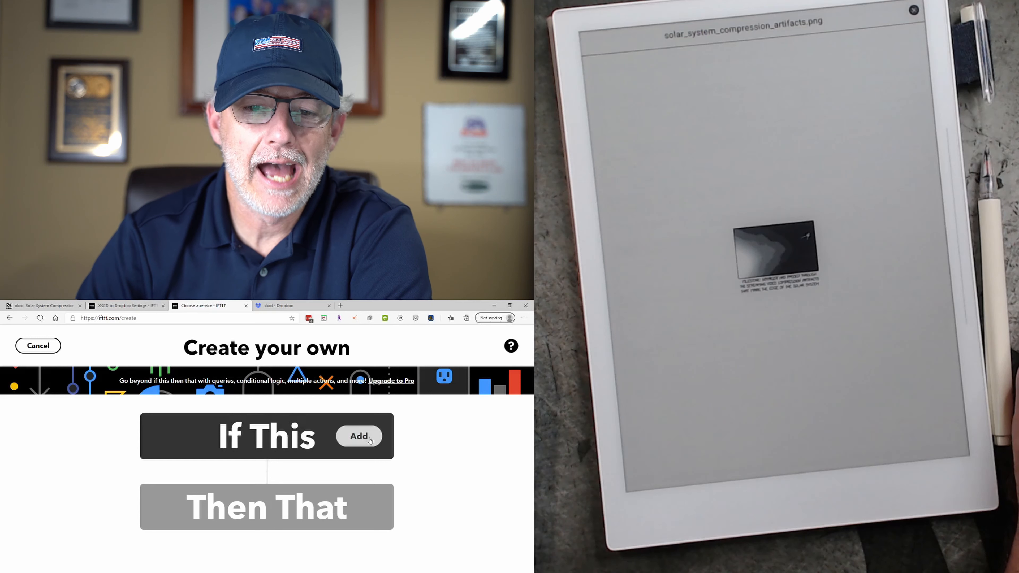
left_click(358, 436)
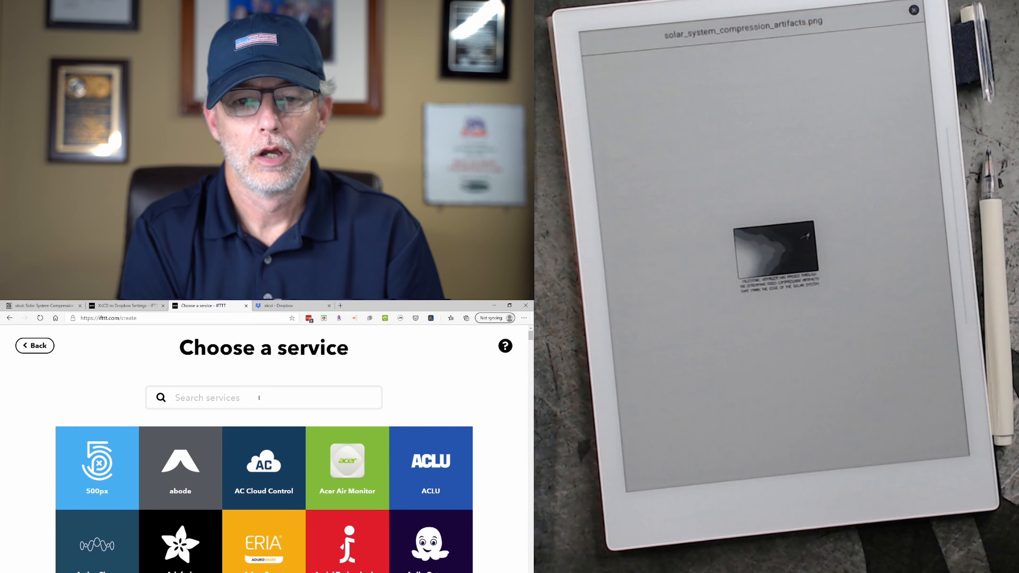
type("we")
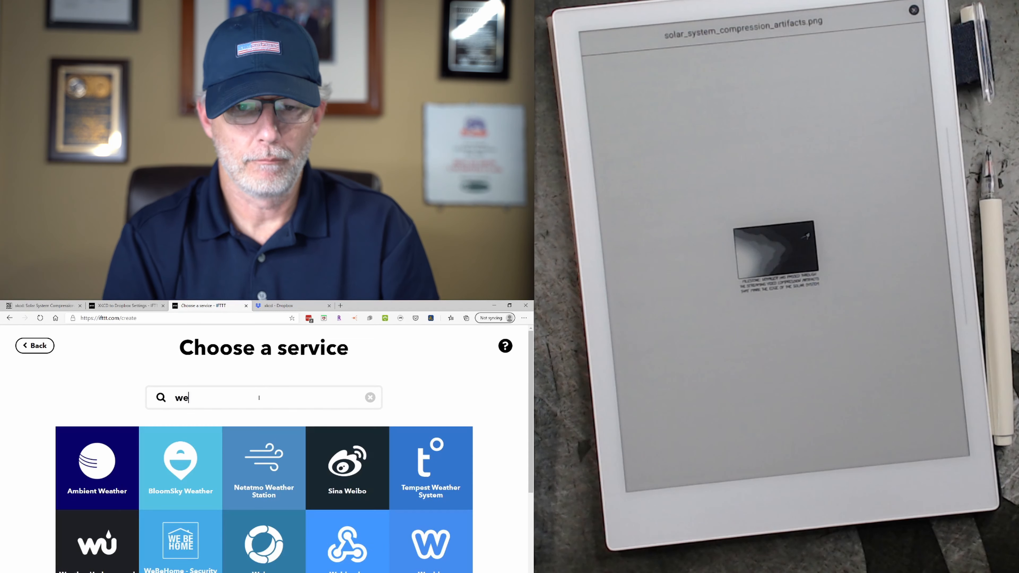
type("rss")
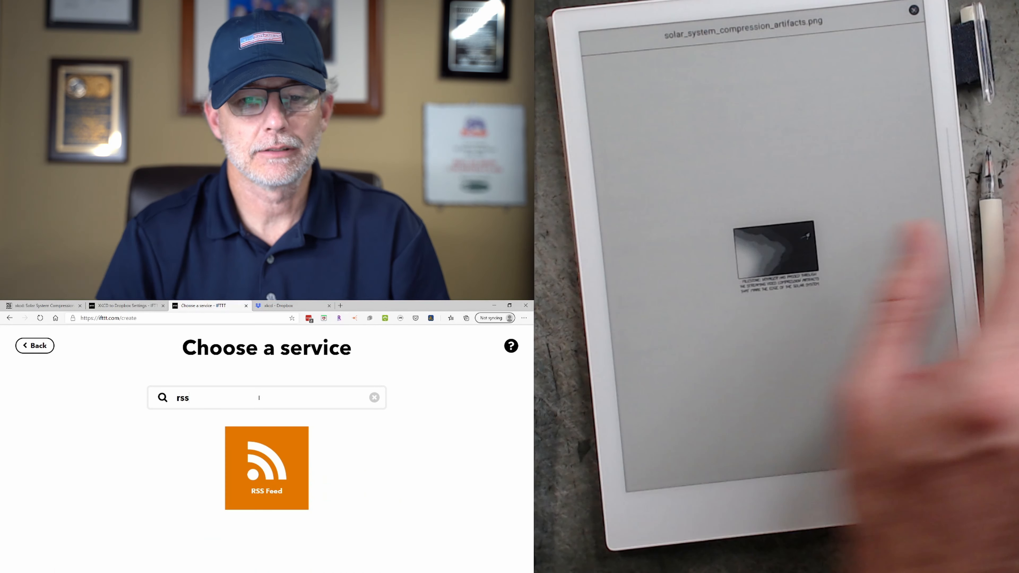
left_click(266, 467)
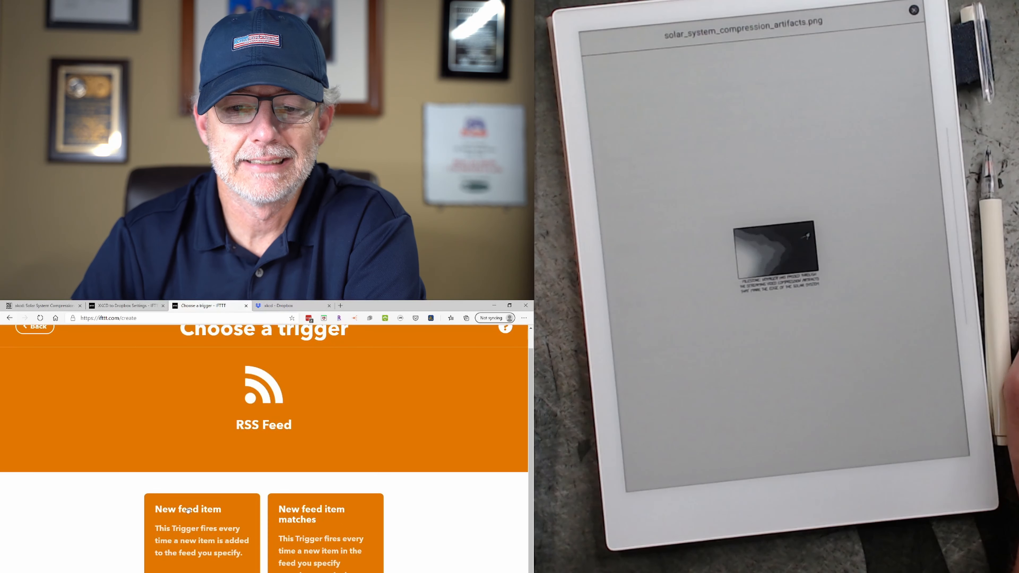
left_click(187, 509)
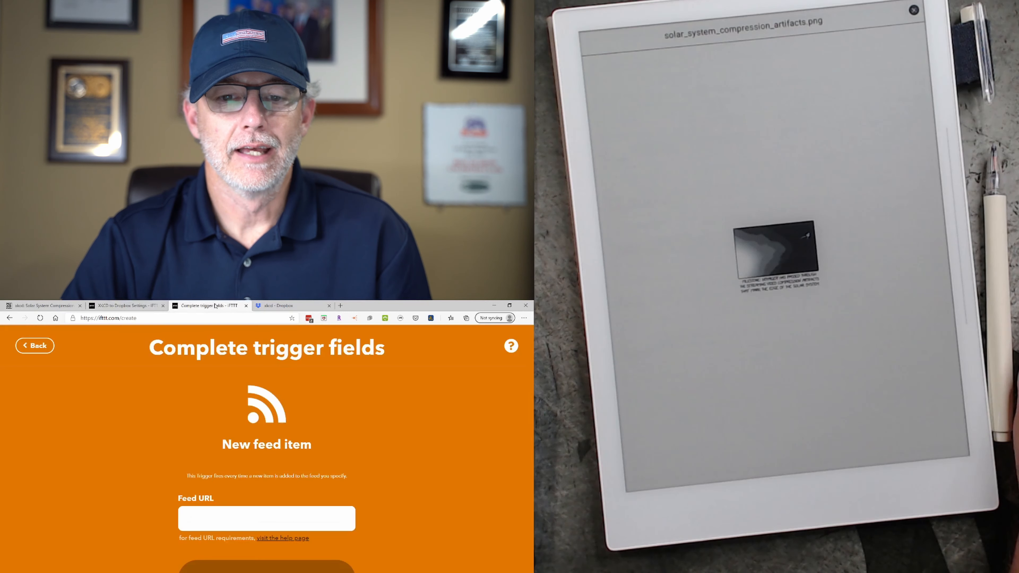
type("https://xkcd.com/atom.xml")
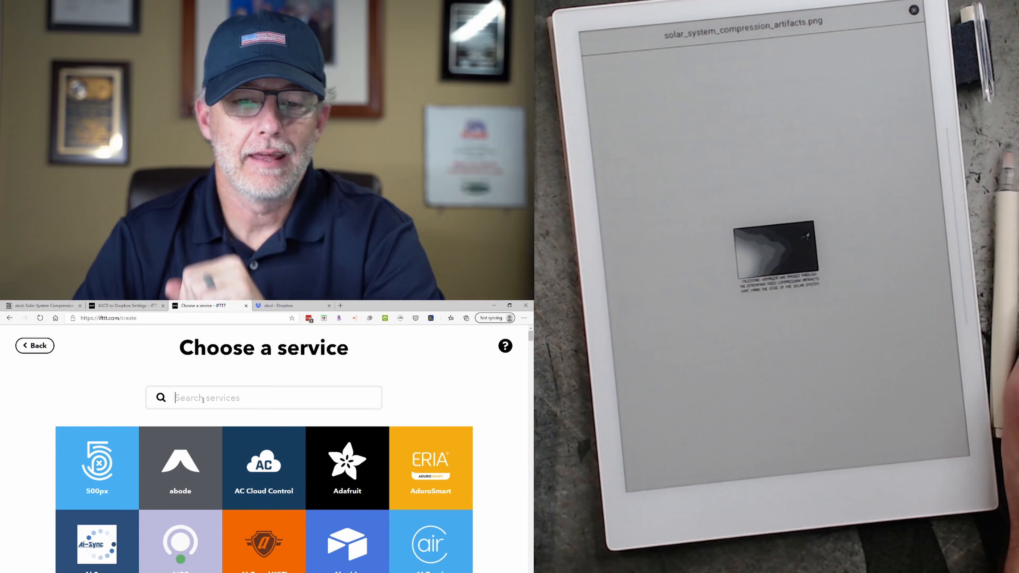
Step: Choose Dropbox 'Add file from URL' as the action to save feed images
type("drop")
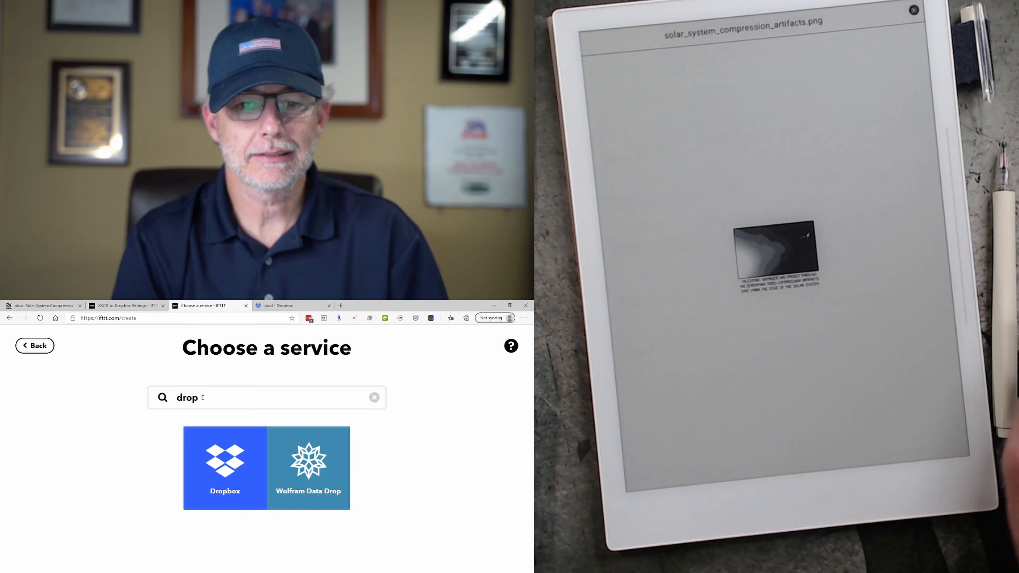
left_click(224, 468)
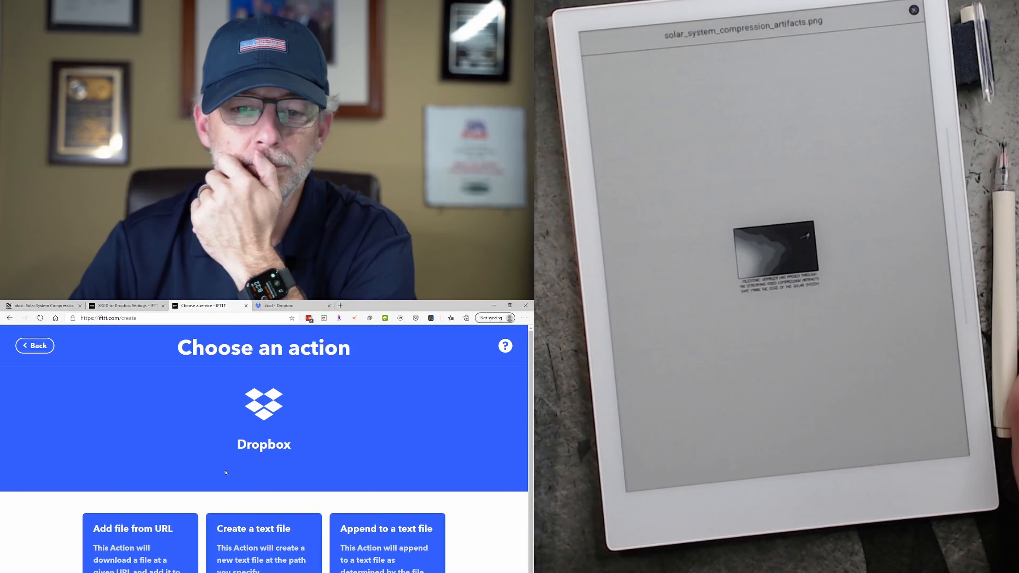
scroll("down", 3)
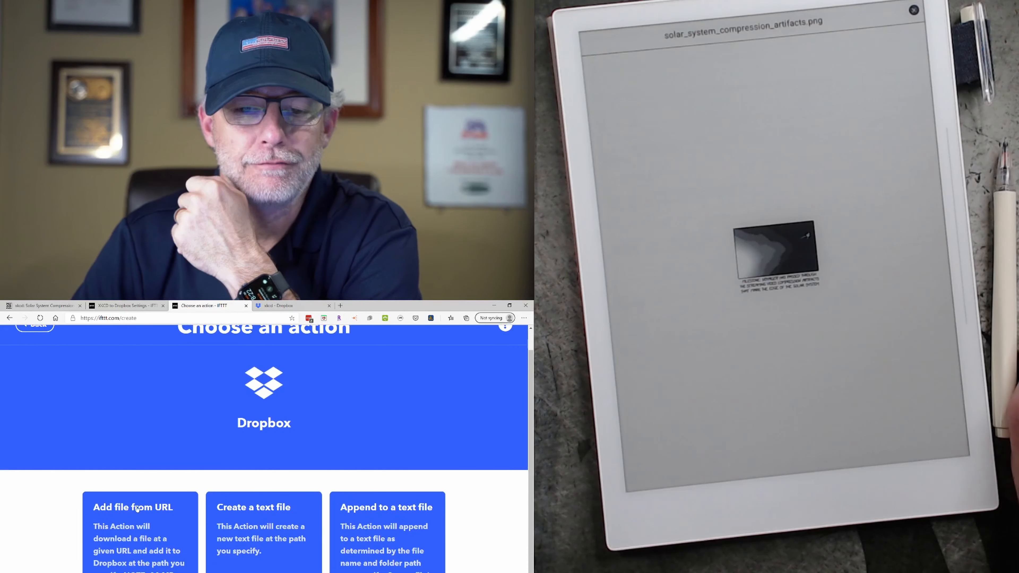
left_click(132, 507)
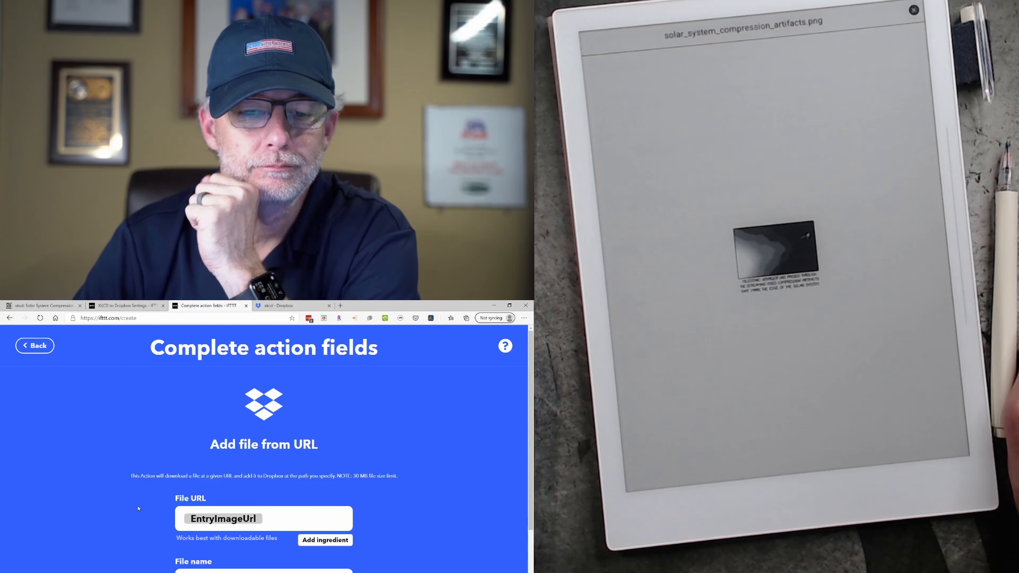
Step: Select the EntryTitle file name to clear it, then view the Dropbox xkcd folder
scroll("down", 3)
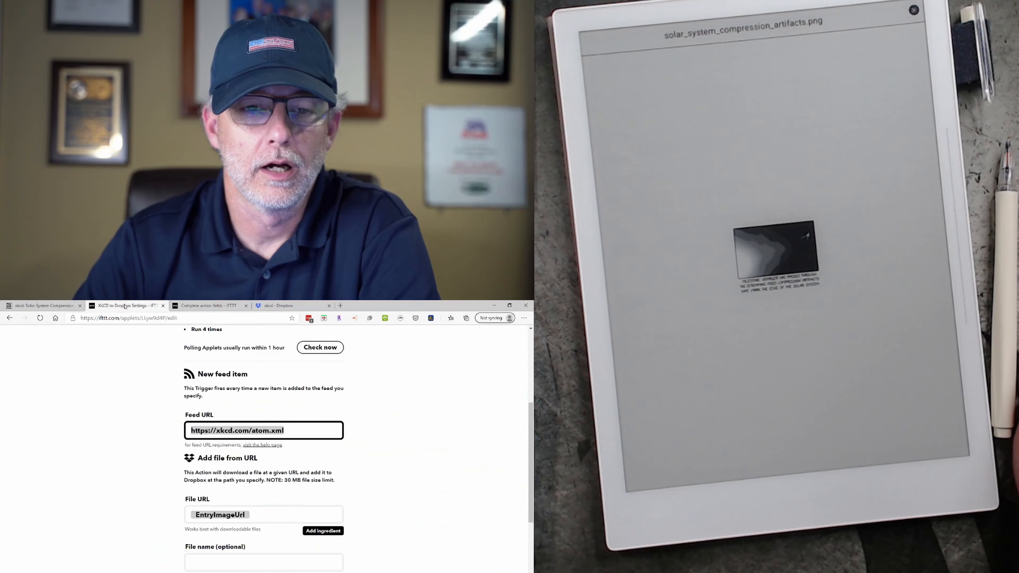
scroll("down", 3)
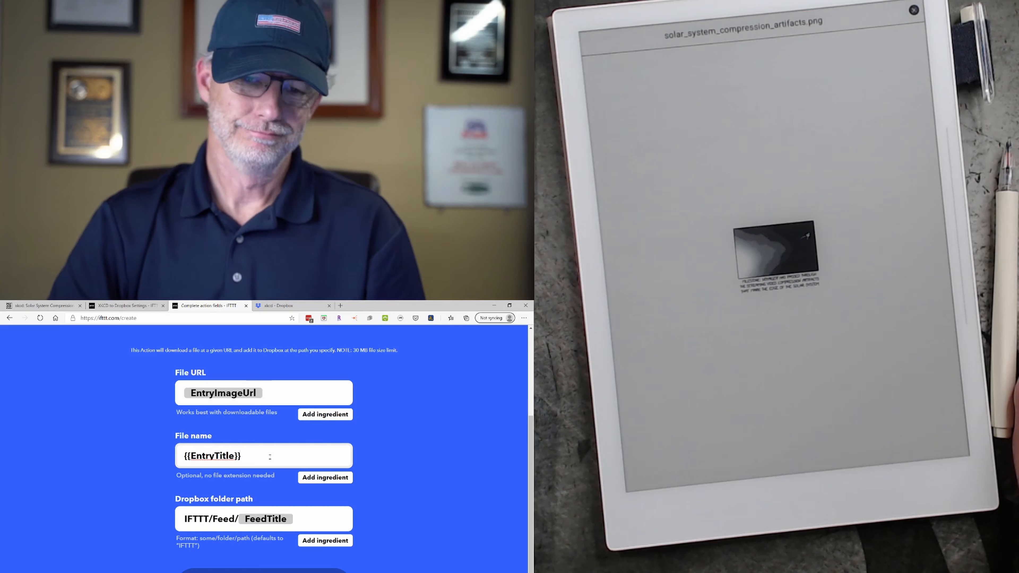
left_click(263, 455)
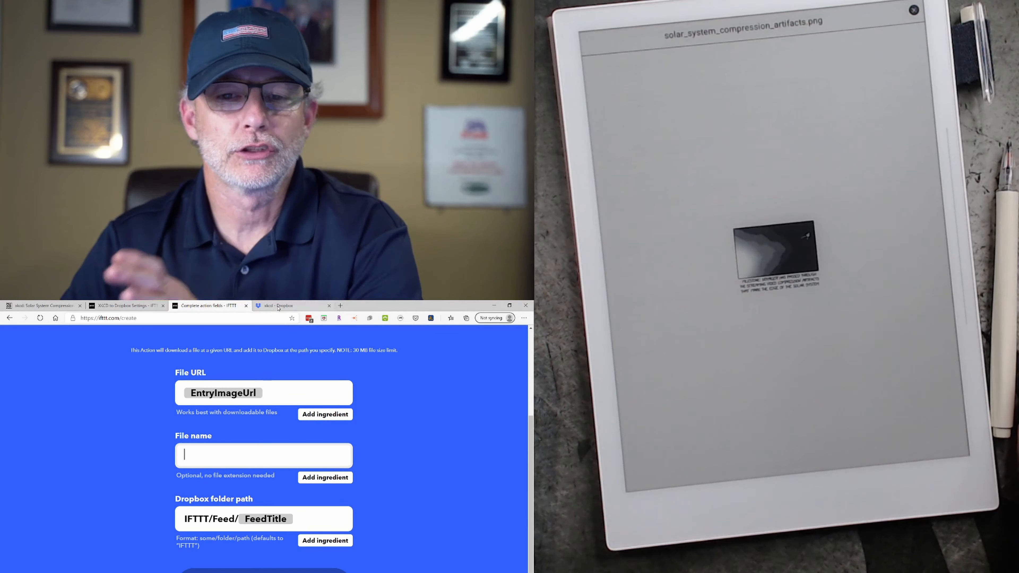
left_click(292, 306)
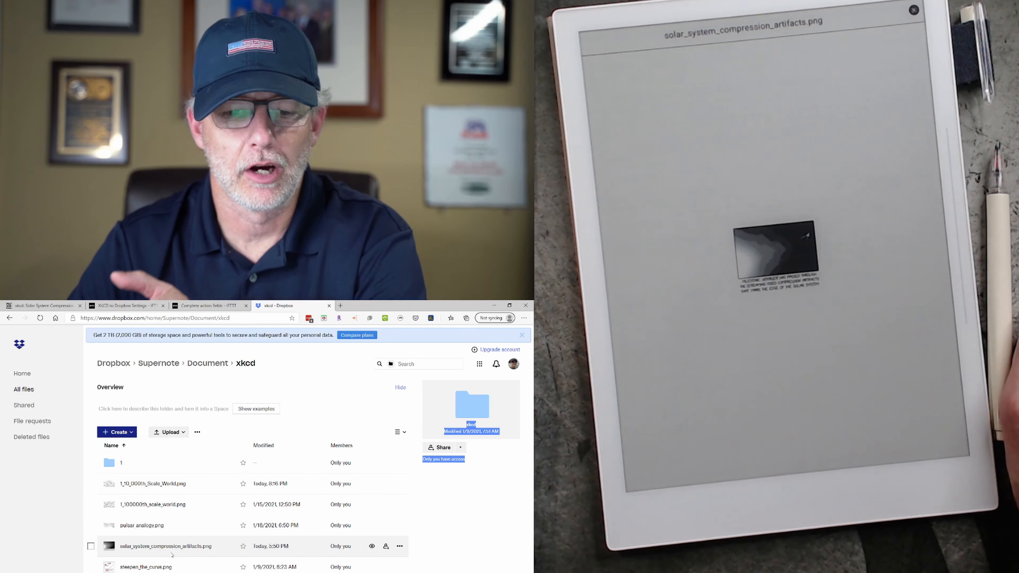
Step: Check the old applet's Supernote/Document/xkcd path against Dropbox breadcrumbs and return to the action form
left_click(206, 306)
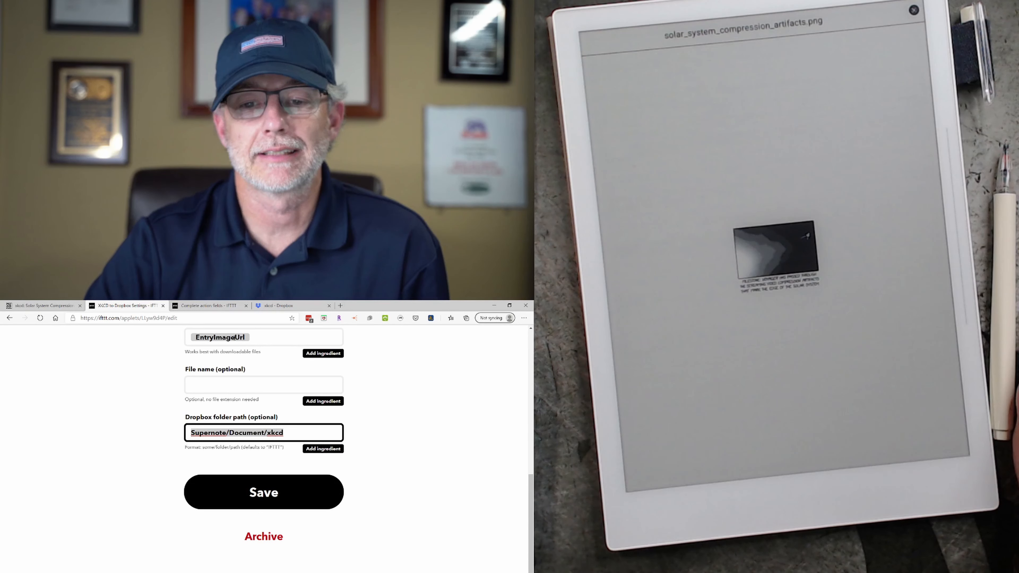
left_click(278, 305)
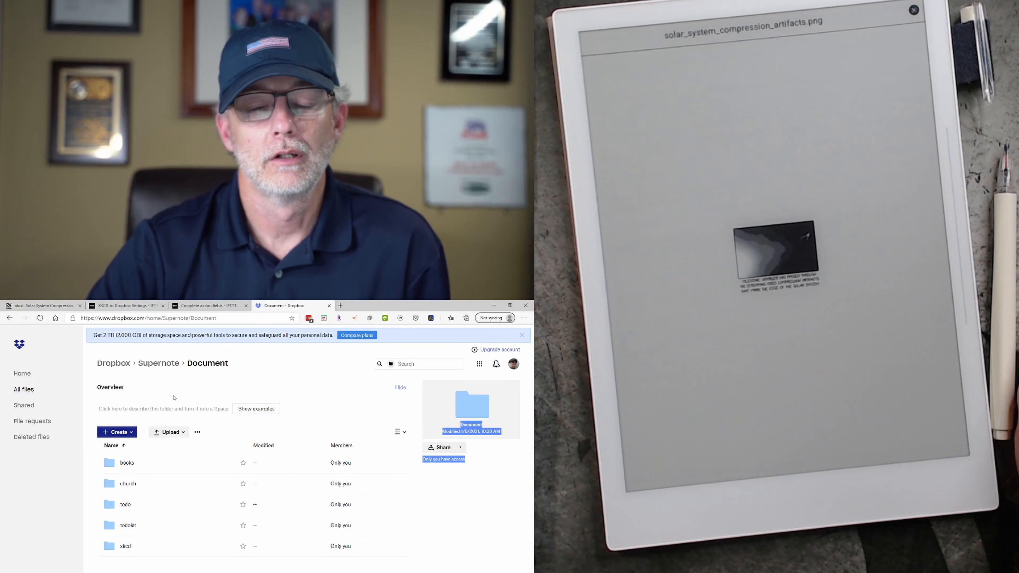
left_click(158, 362)
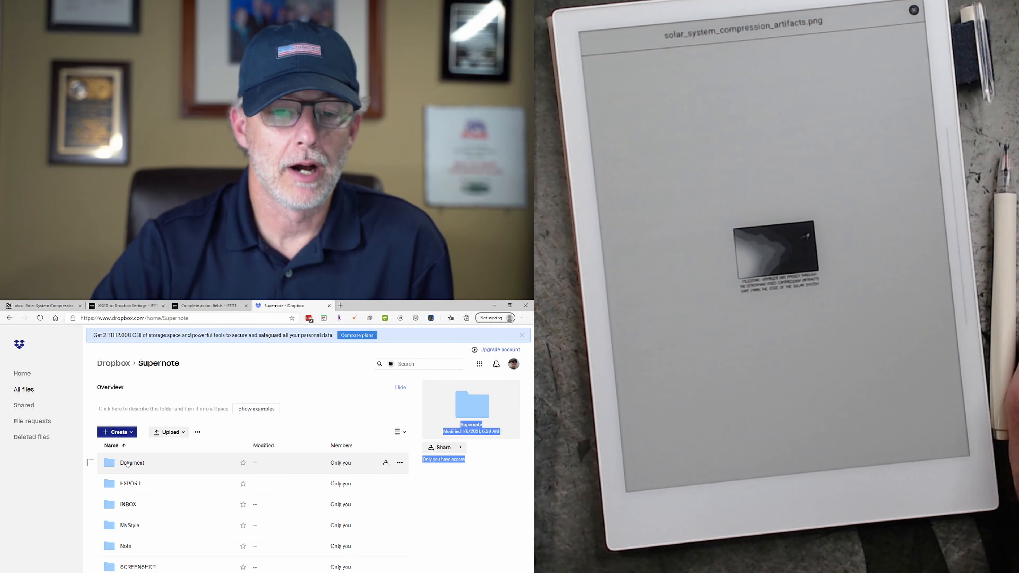
mouse_move(138, 546)
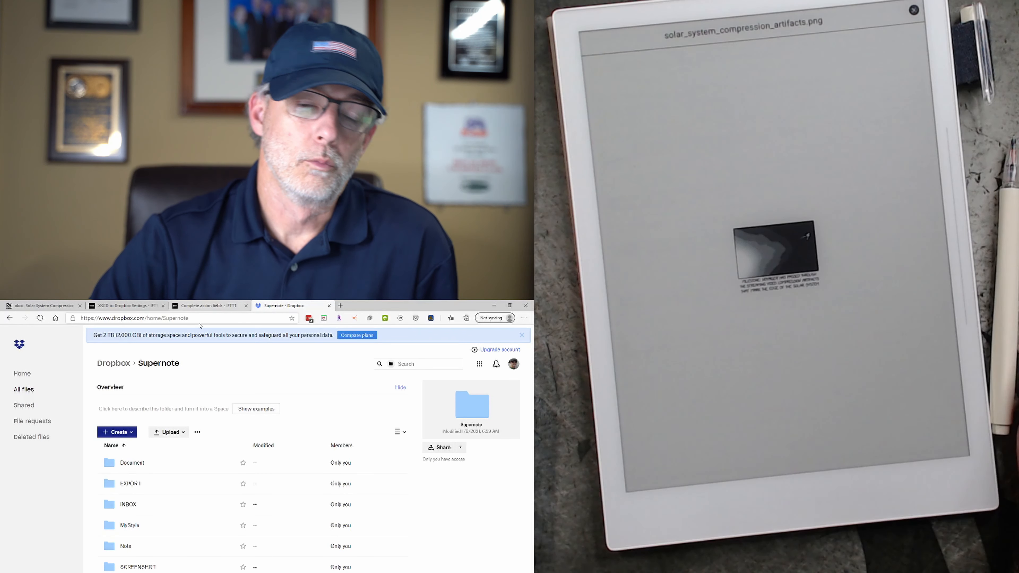
left_click(205, 306)
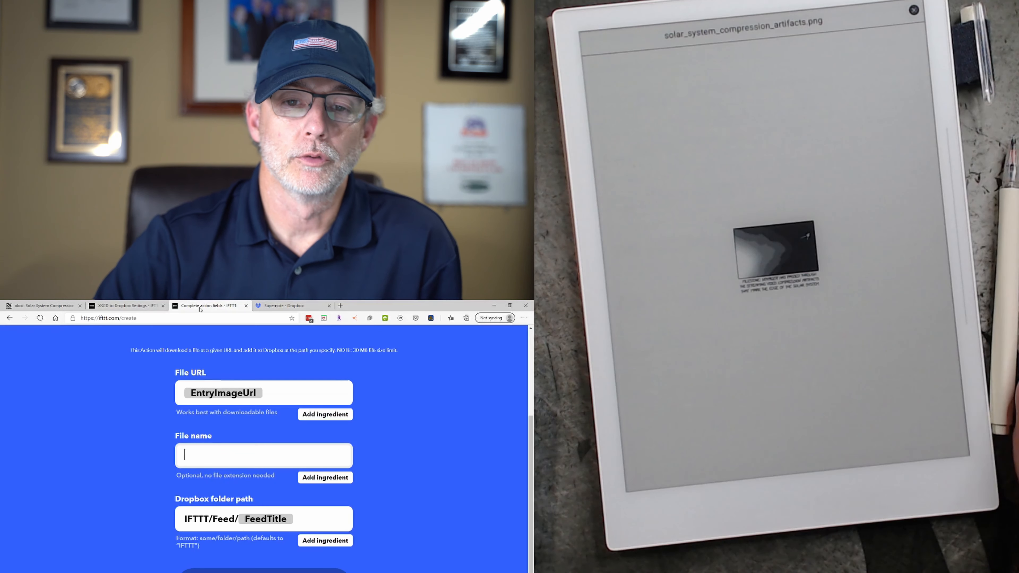